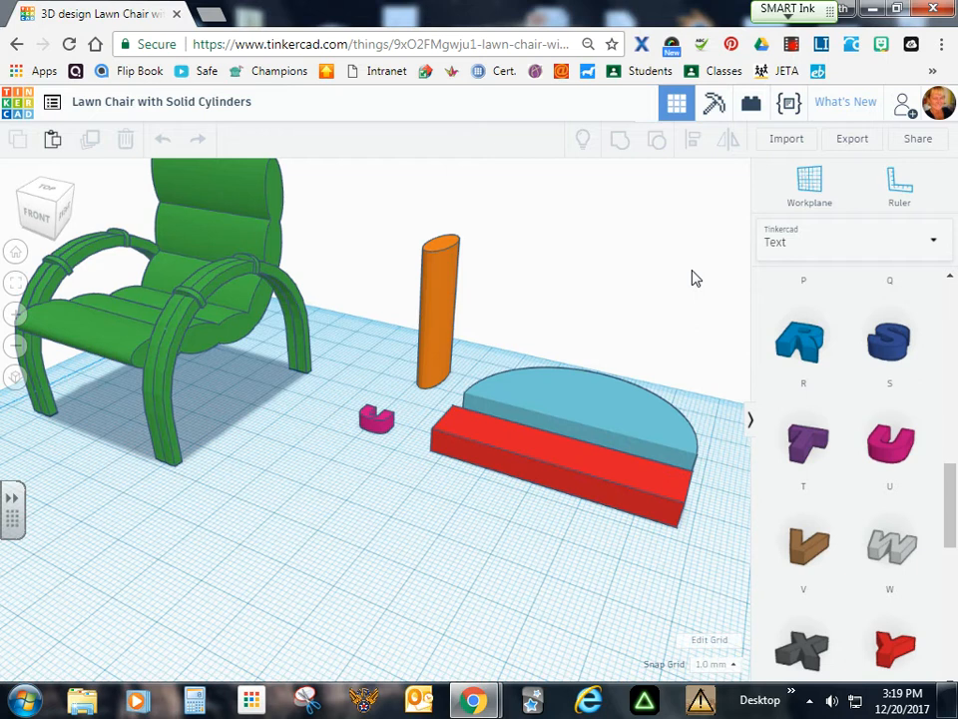
{"action": "mouse_move", "coordinate": [564, 397]}
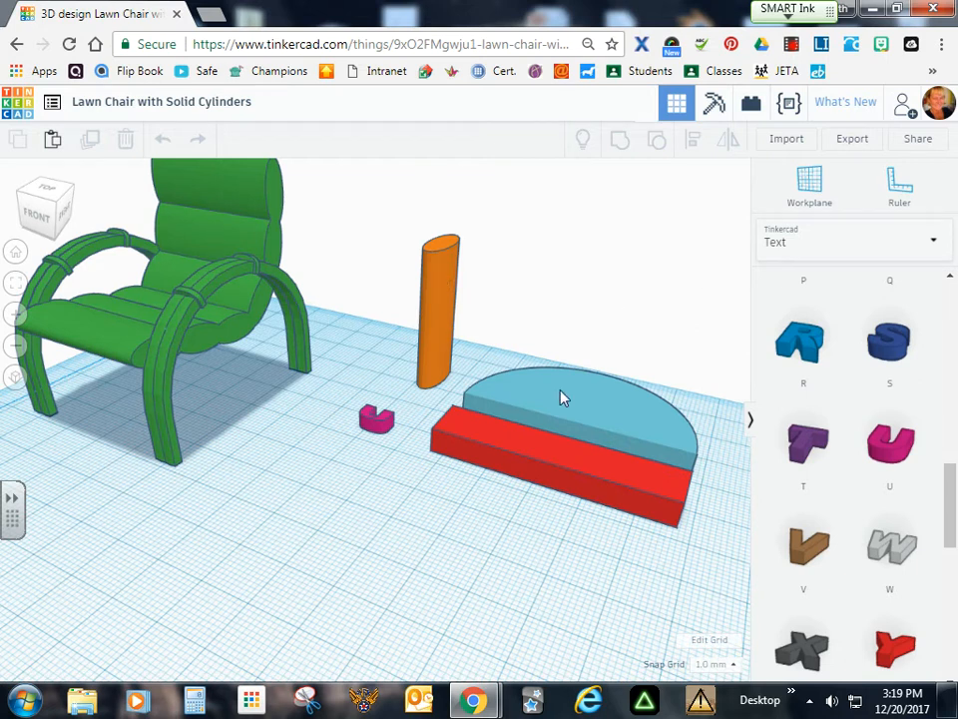
{"action": "mouse_move", "coordinate": [499, 449]}
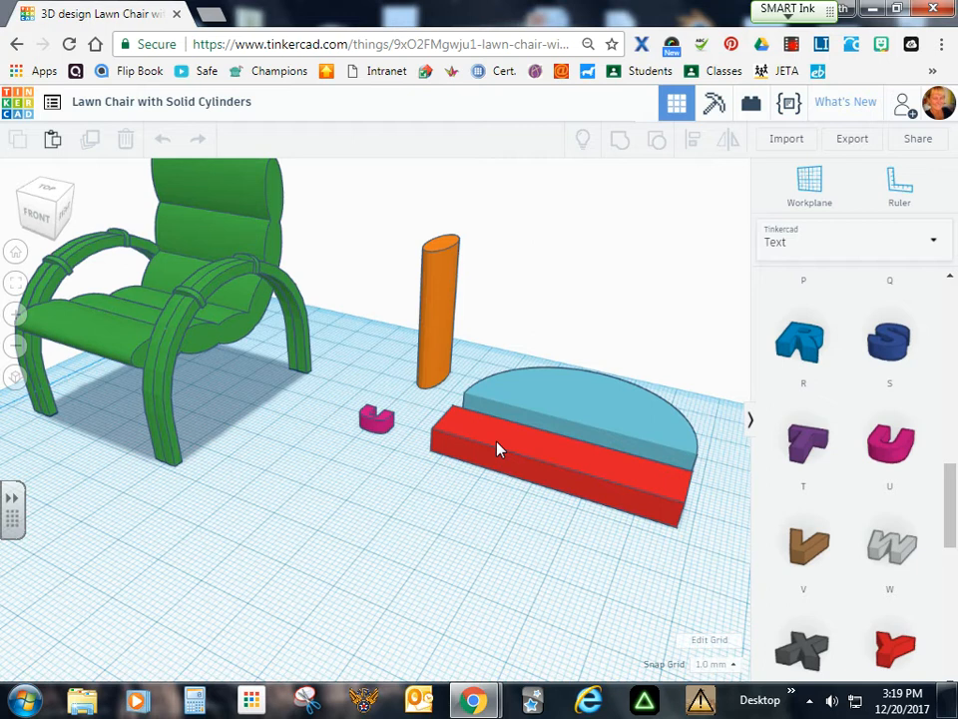
{"action": "mouse_move", "coordinate": [364, 474]}
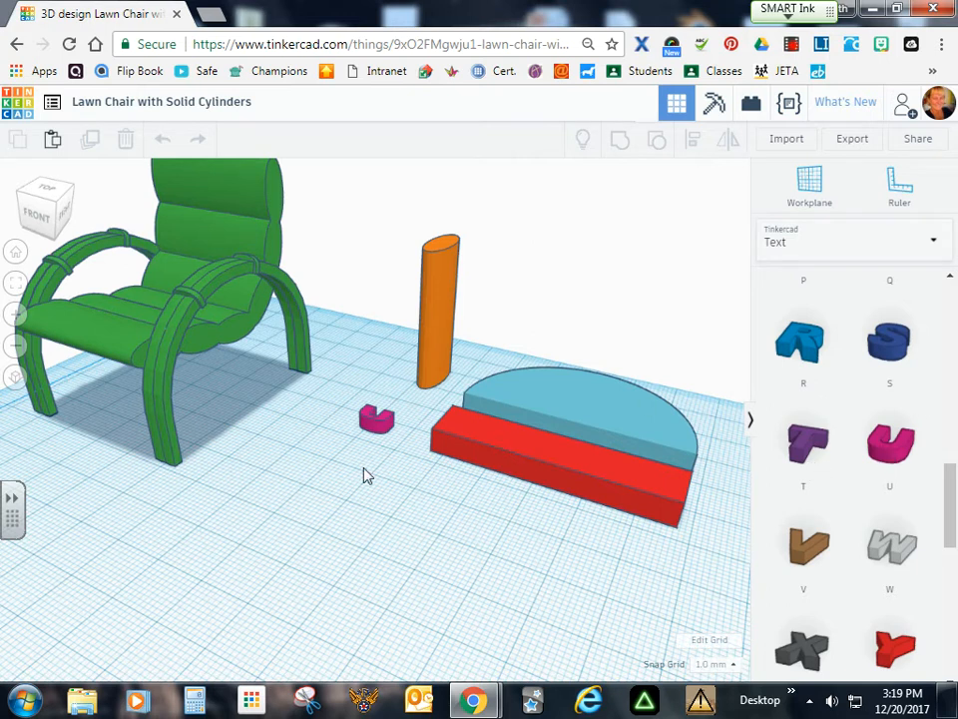
{"action": "mouse_move", "coordinate": [260, 274]}
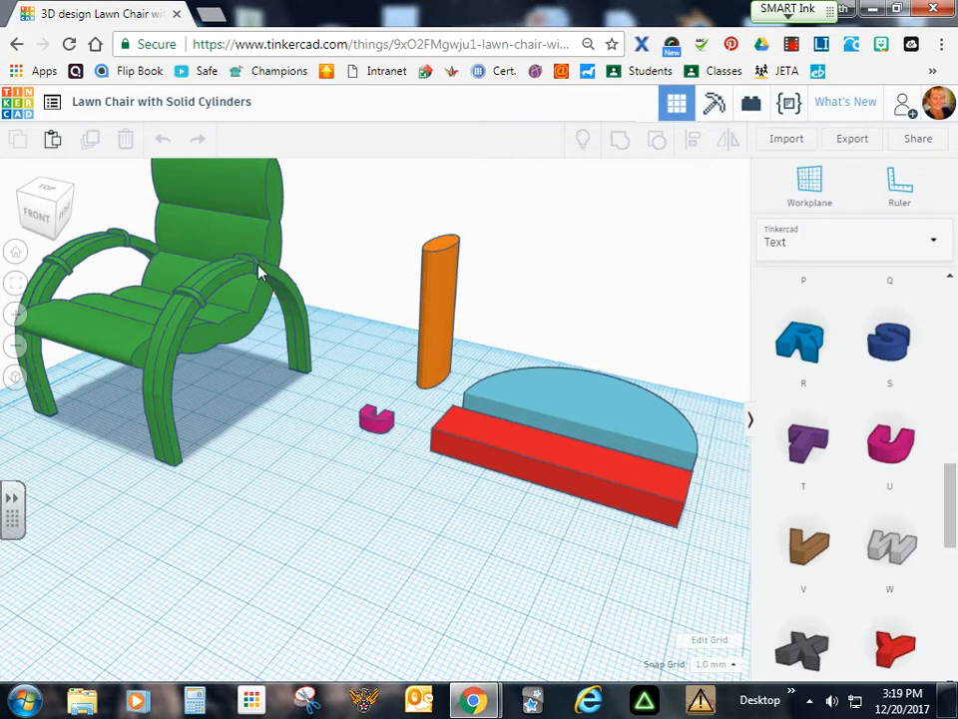
{"action": "mouse_move", "coordinate": [220, 277]}
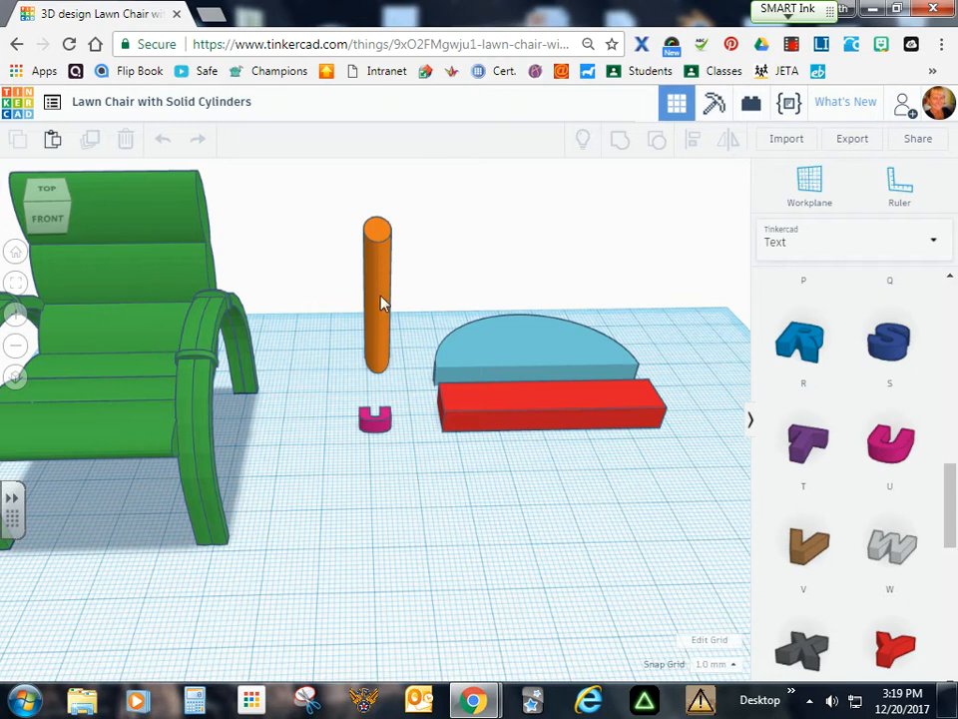
Step: Select the orange cylinder to display its 6.20 width and 35.50 height
{"action": "left_click", "coordinate": [377, 299]}
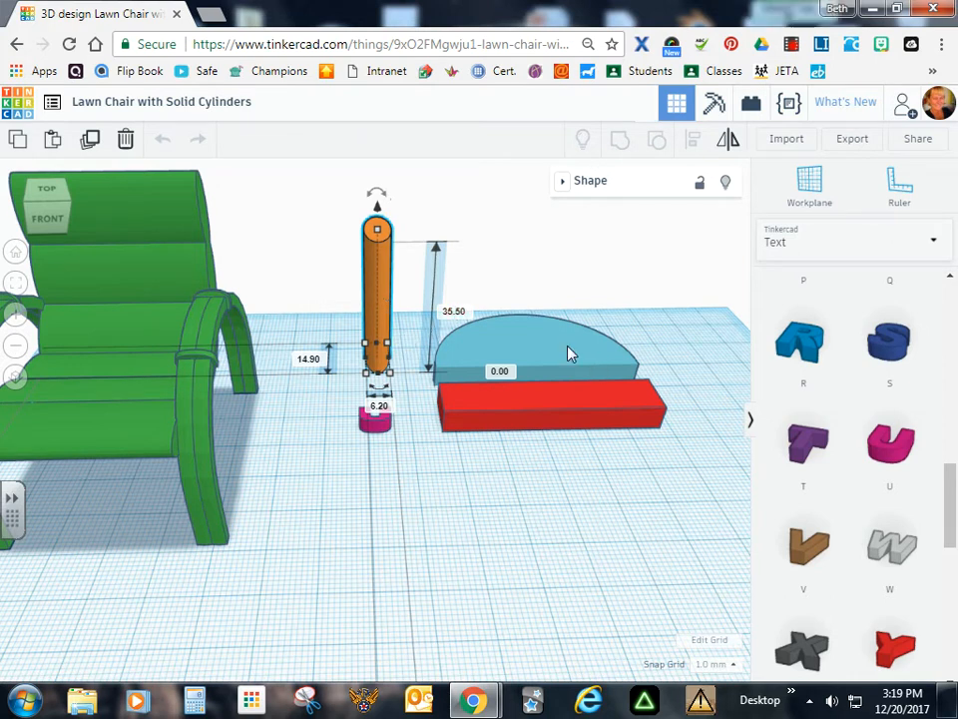
Step: Select the red box to show its 50.50 length, 5.60 width and 11.00 height
{"action": "left_click", "coordinate": [553, 357]}
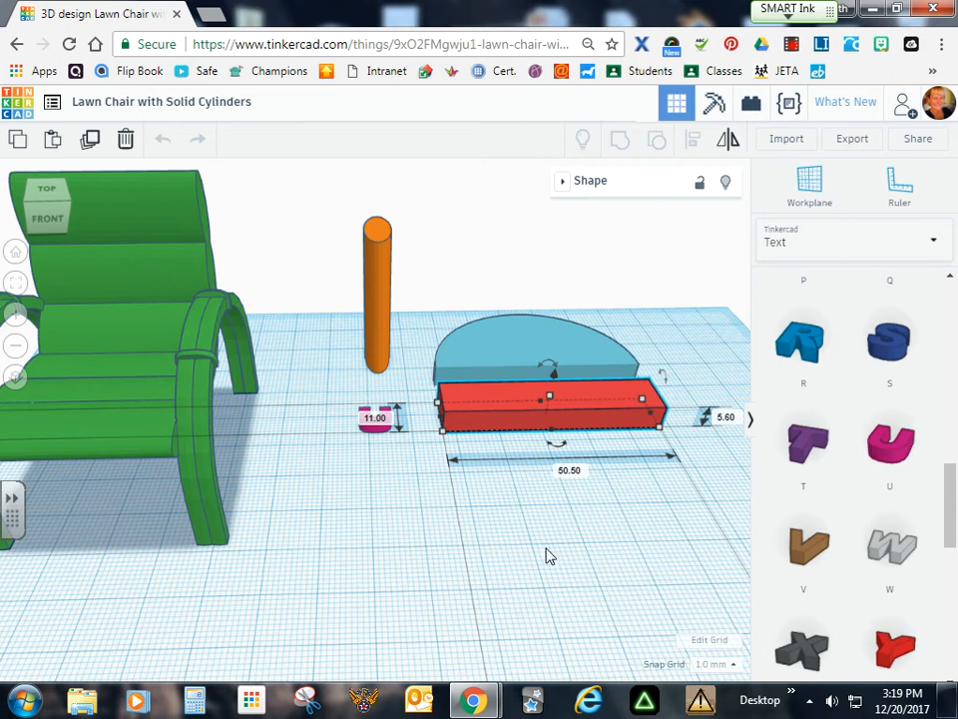
{"action": "mouse_move", "coordinate": [542, 515]}
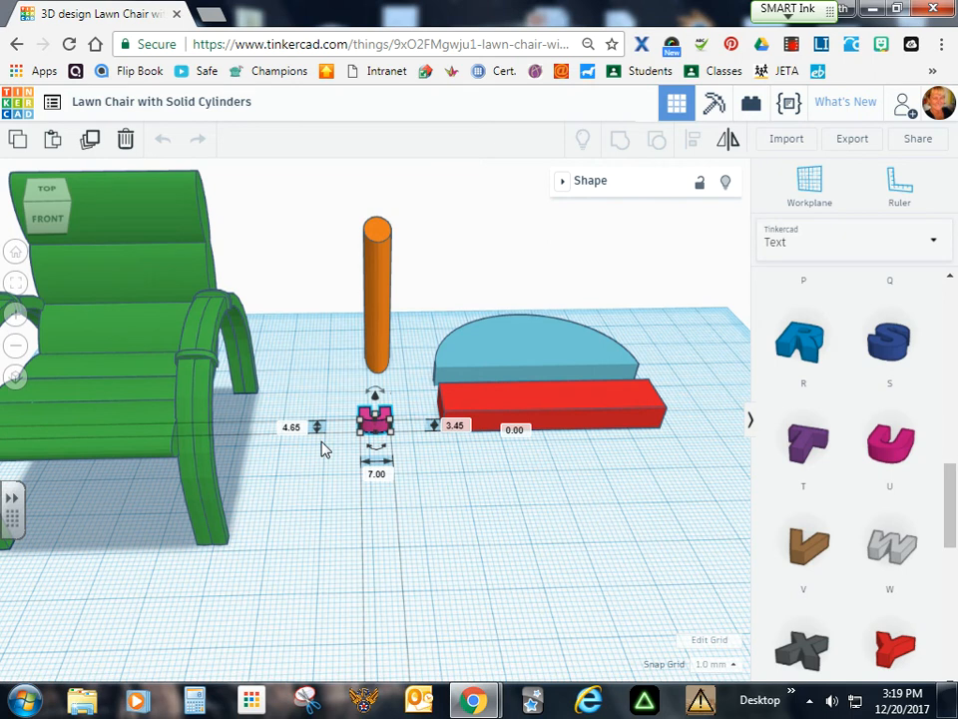
{"action": "mouse_move", "coordinate": [537, 535]}
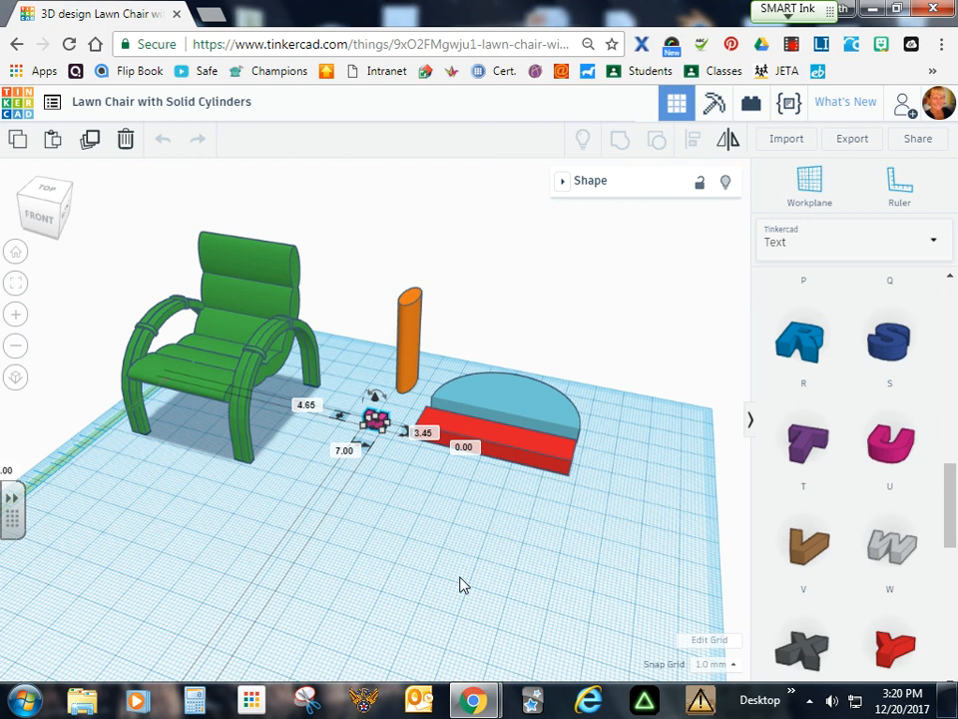
{"action": "mouse_move", "coordinate": [320, 614]}
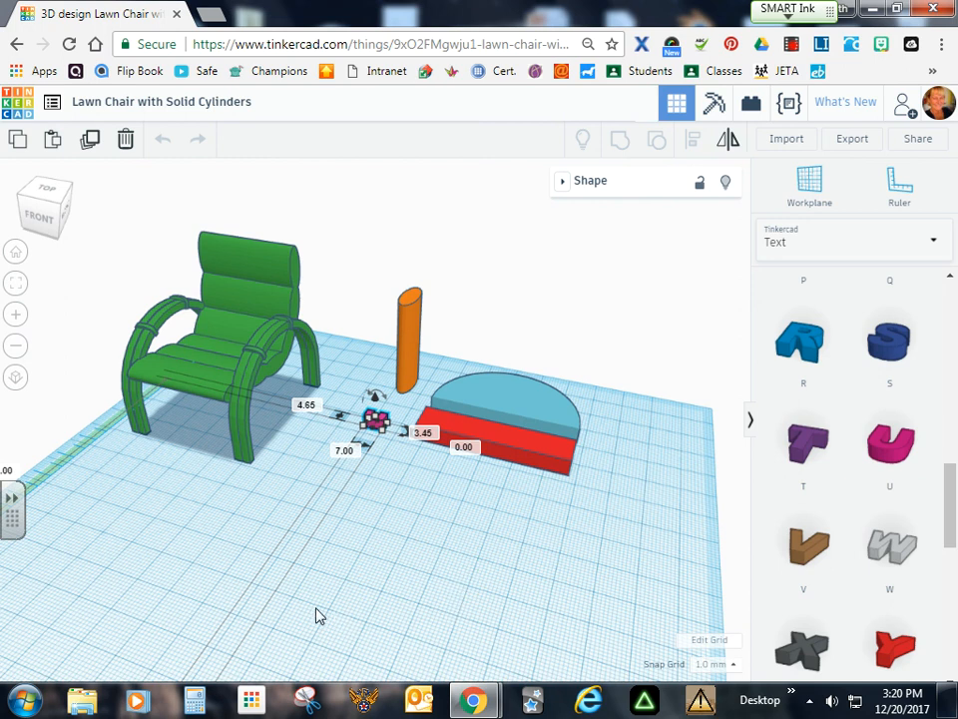